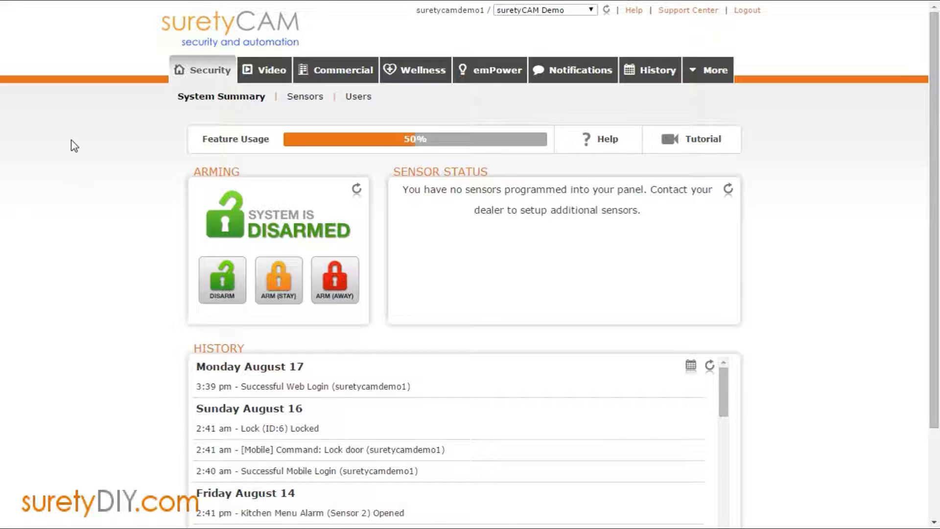
mouse_move(578, 96)
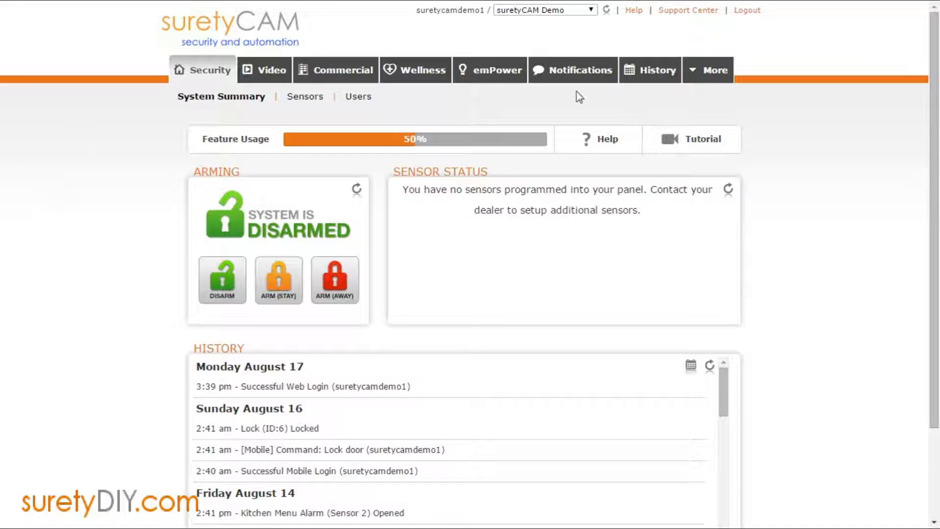
Step: Open the More tab to reach the Feature Usage checklist
click(713, 70)
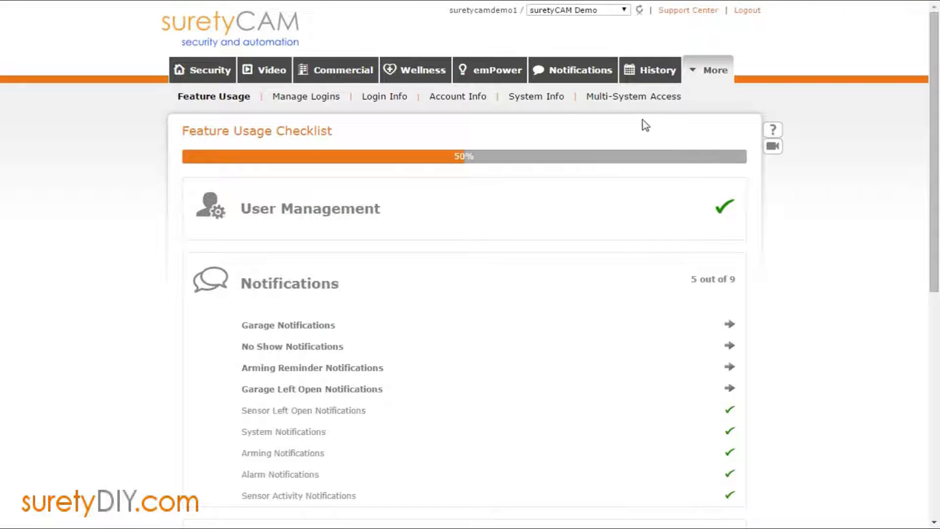
Step: Open Login Information and keep English as the website language
click(385, 96)
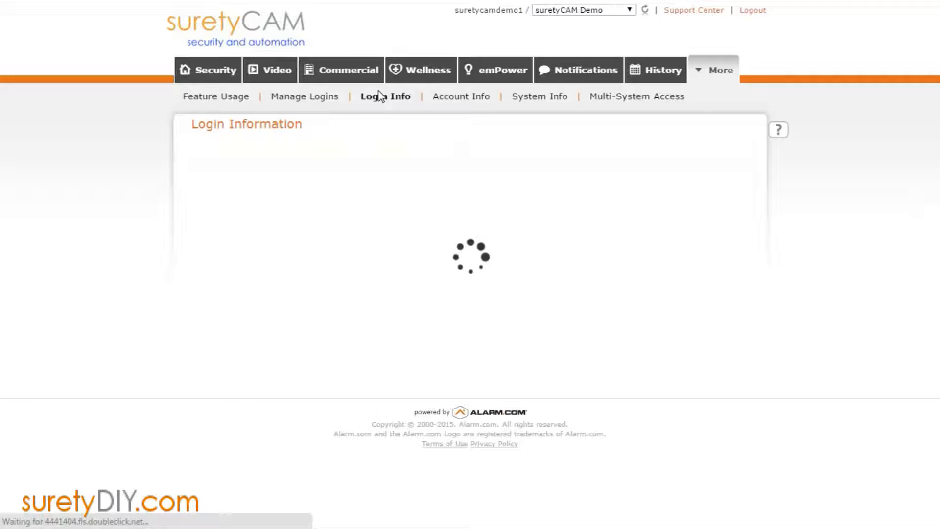
click(386, 96)
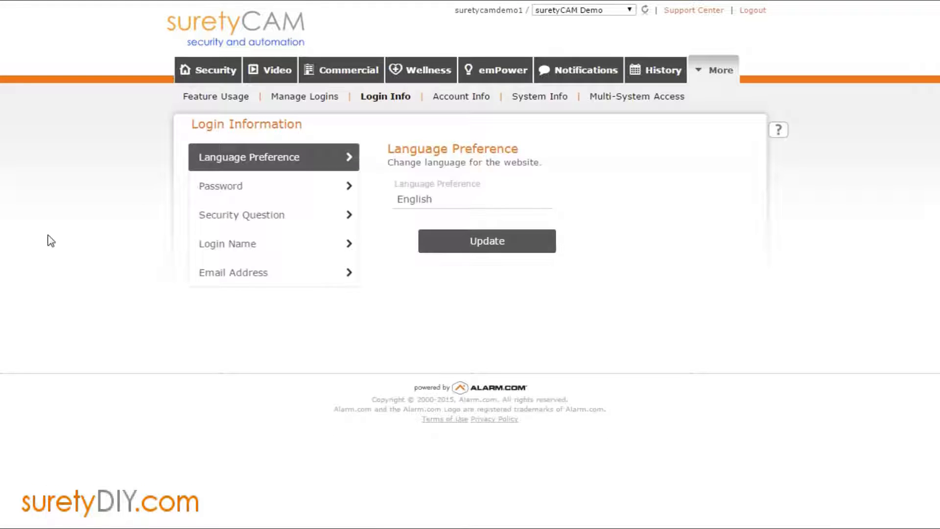
mouse_move(431, 211)
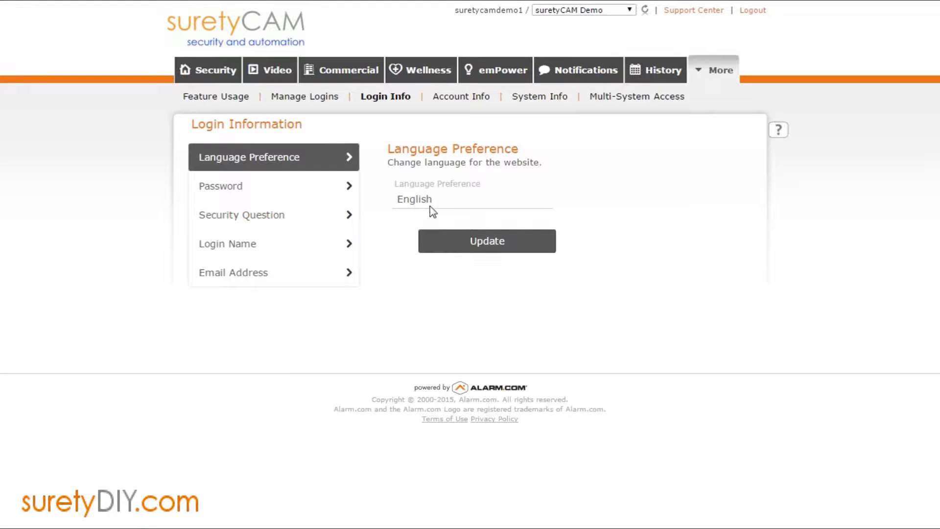
click(432, 199)
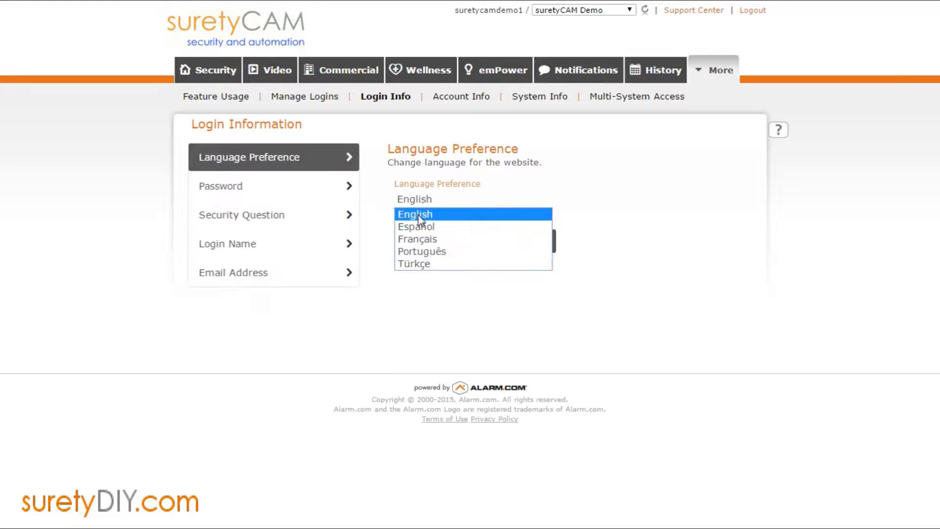
click(414, 213)
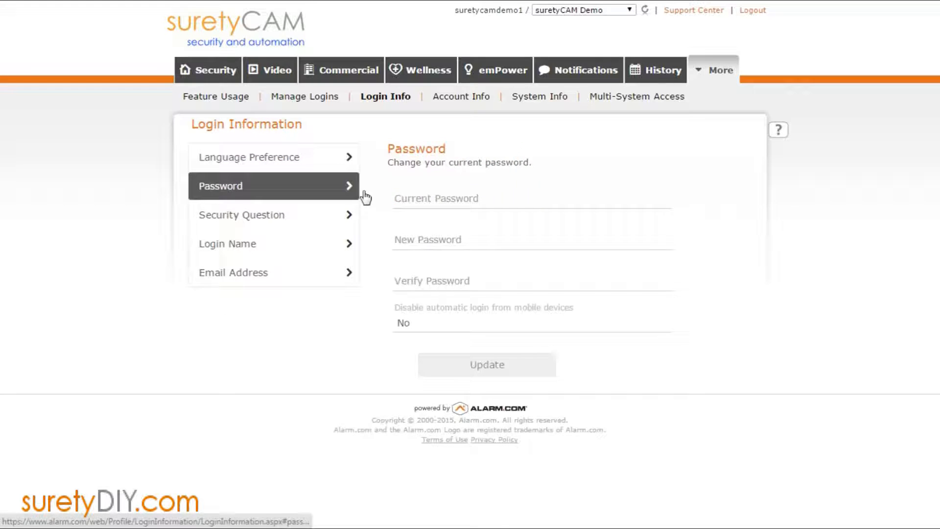
Step: Type the current password into the Current Password field
click(464, 198)
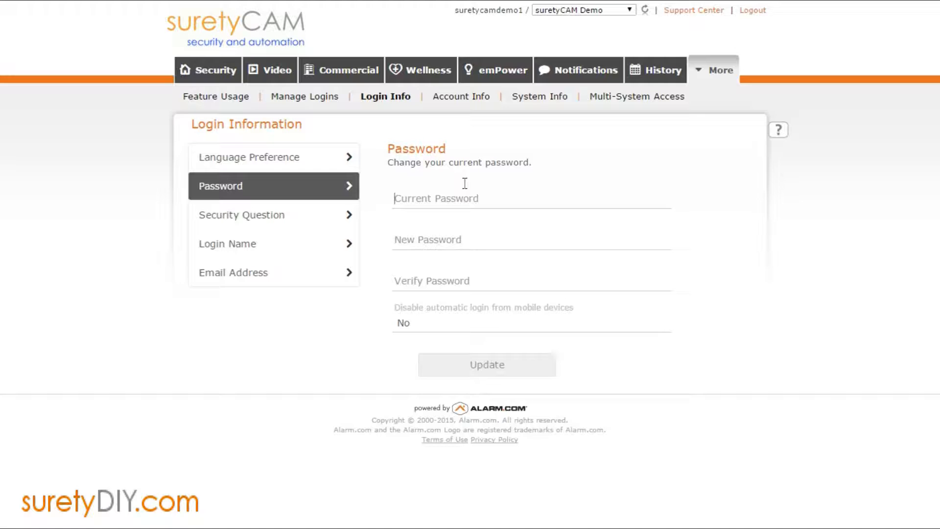
text(•)
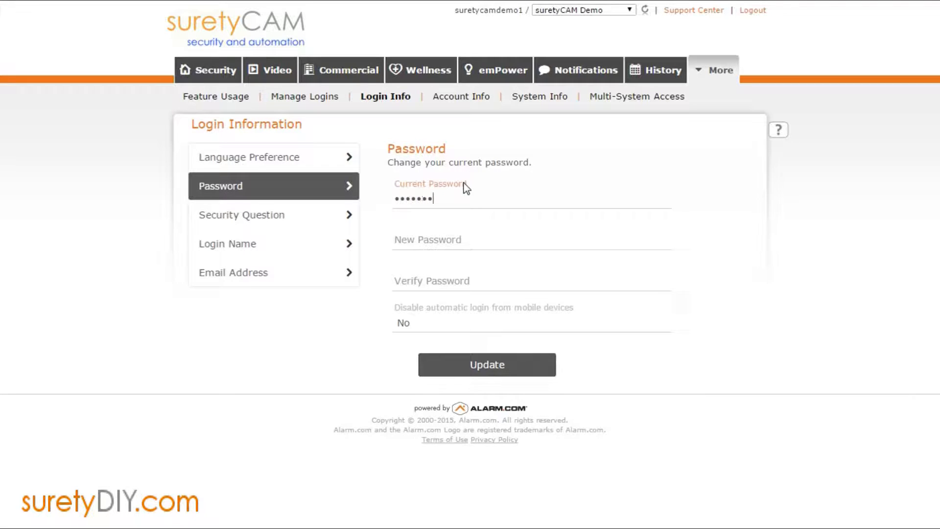
Step: Set the security question to 'What was the make of your first car?' and go to Login Name
click(260, 214)
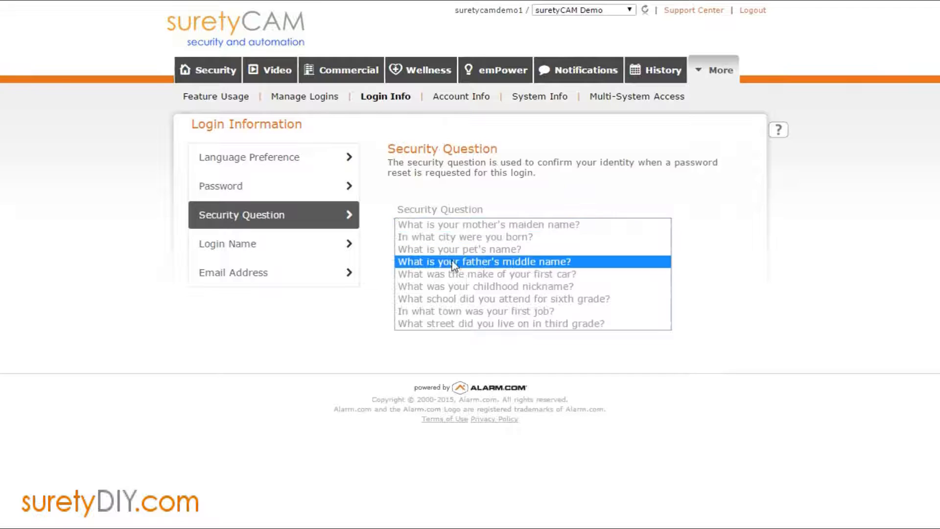
click(479, 286)
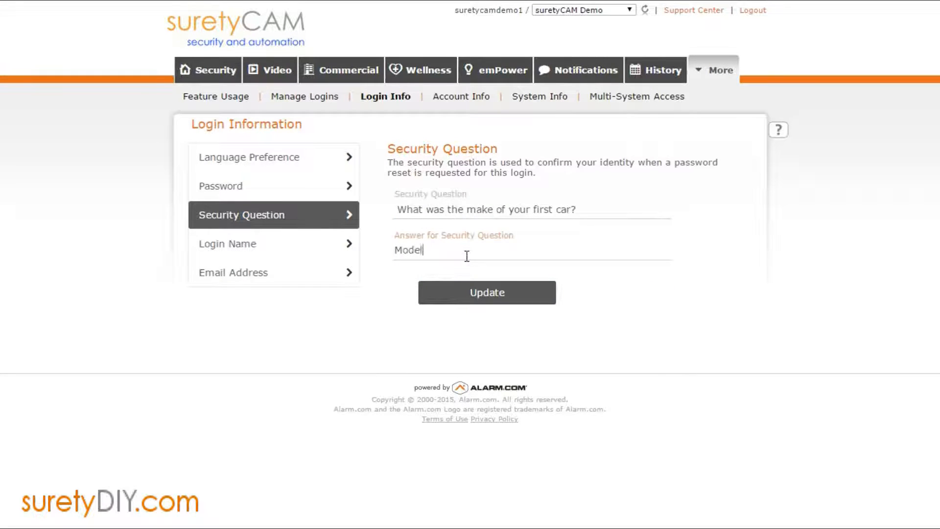
click(227, 243)
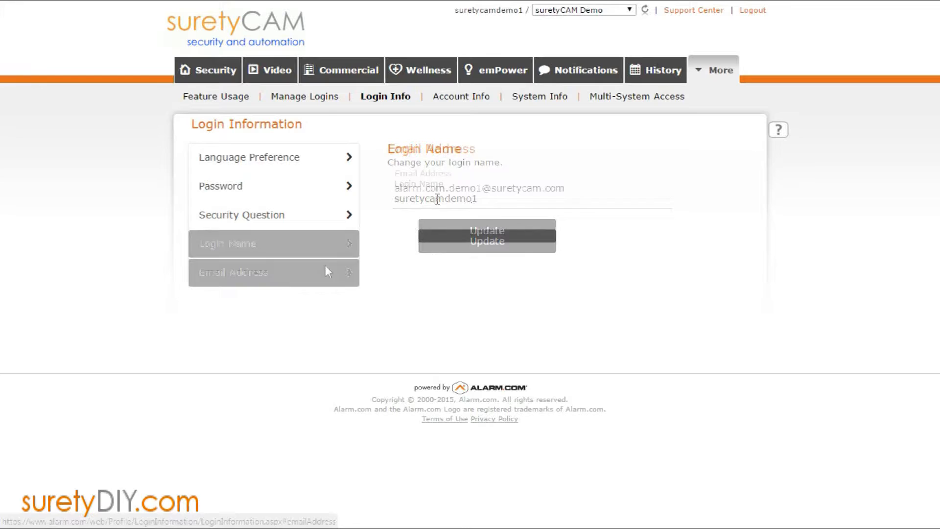
click(274, 272)
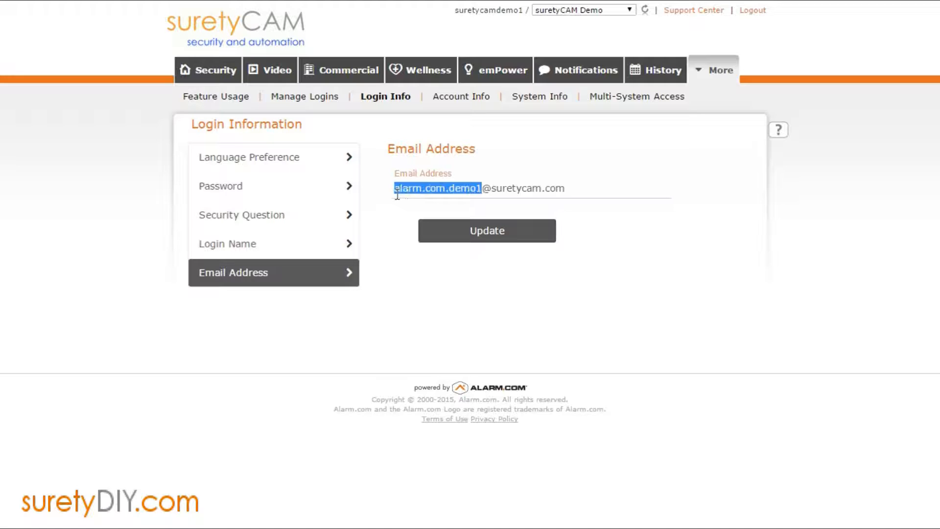
text(video)
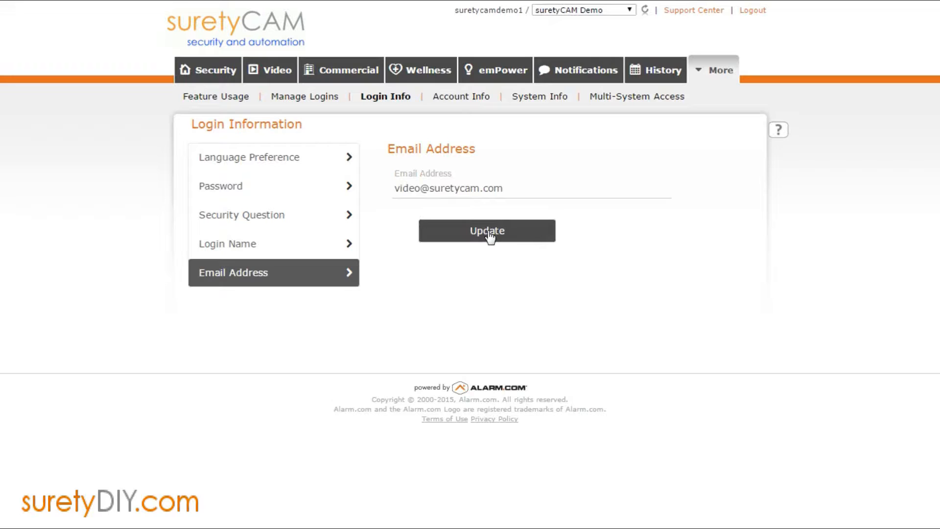
click(486, 231)
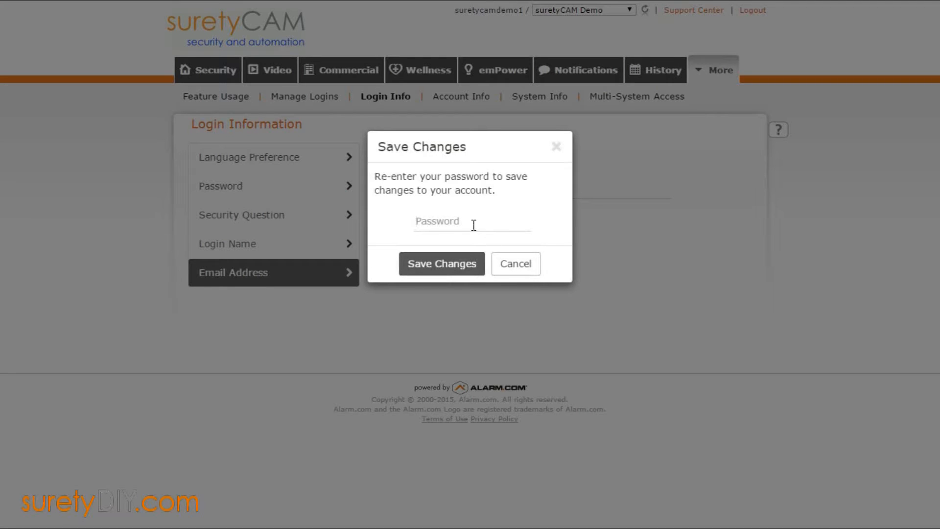